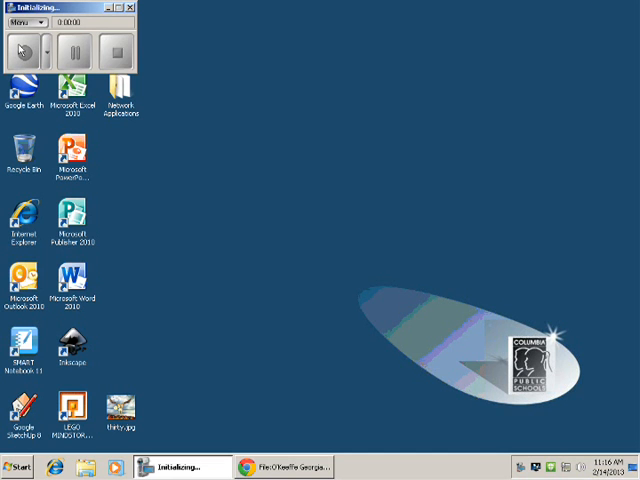
# Browse the shared drive to the 5th grade images folder and select the JPG to search with
pyautogui.click(20, 50)
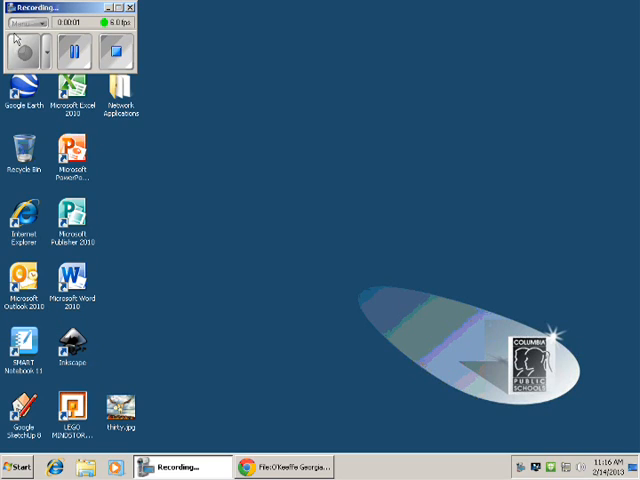
pyautogui.moveTo(176, 334)
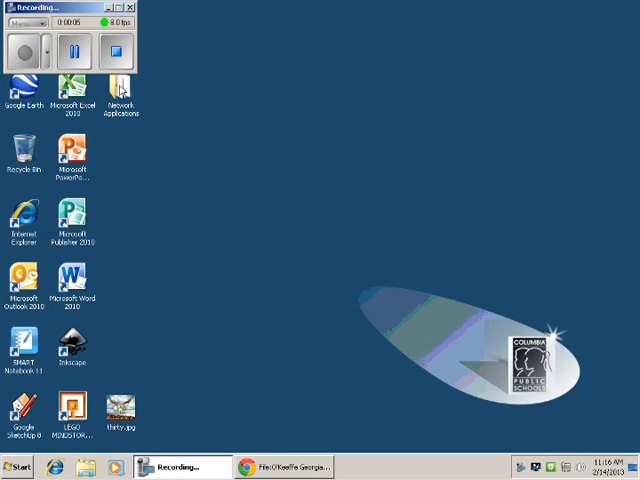
pyautogui.doubleClick(120, 76)
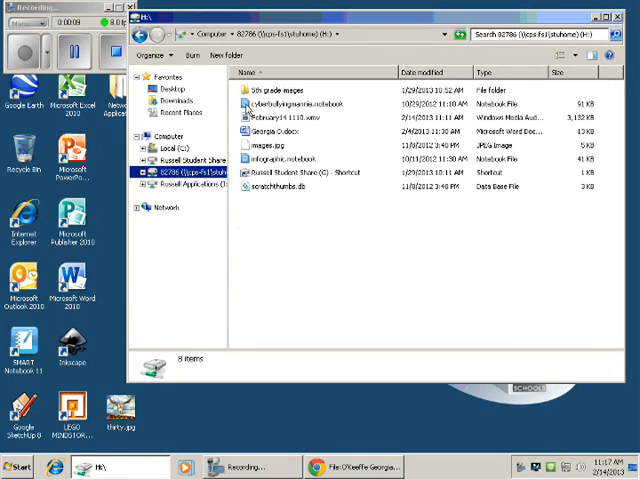
pyautogui.doubleClick(292, 76)
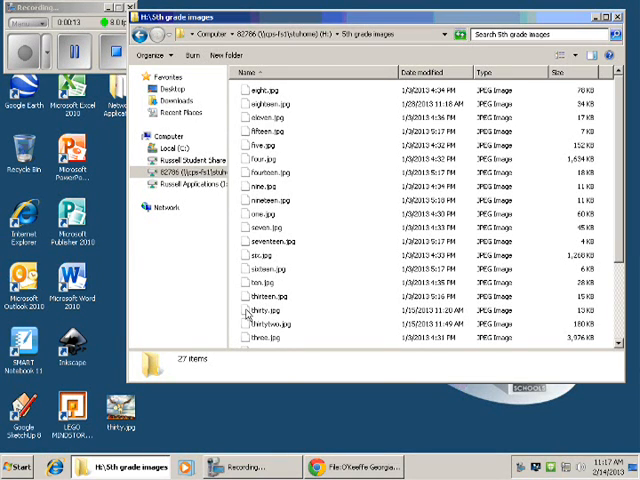
pyautogui.click(276, 316)
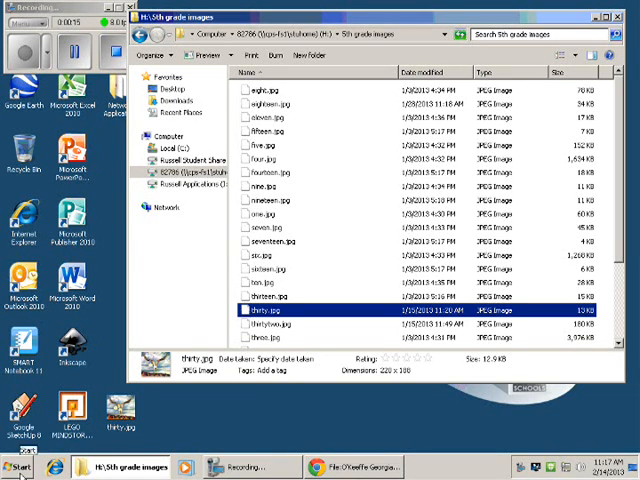
# Launch Google Chrome from the Start menu search for 'chrome'
pyautogui.click(20, 466)
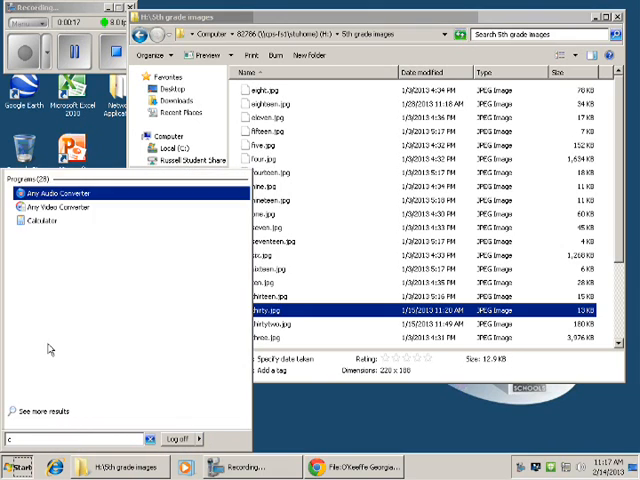
pyautogui.write('hrome')
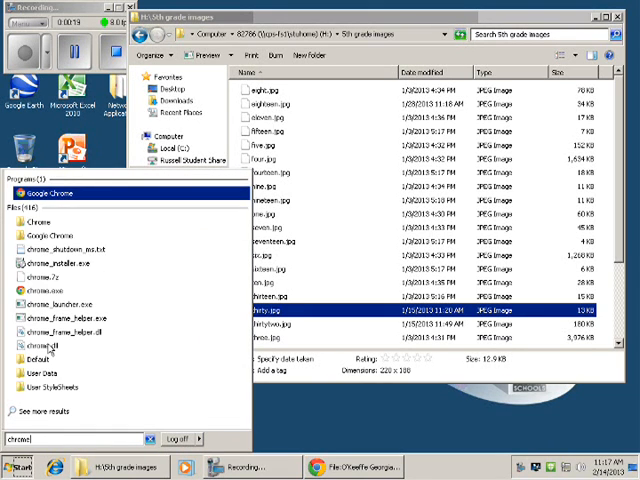
pyautogui.moveTo(52, 192)
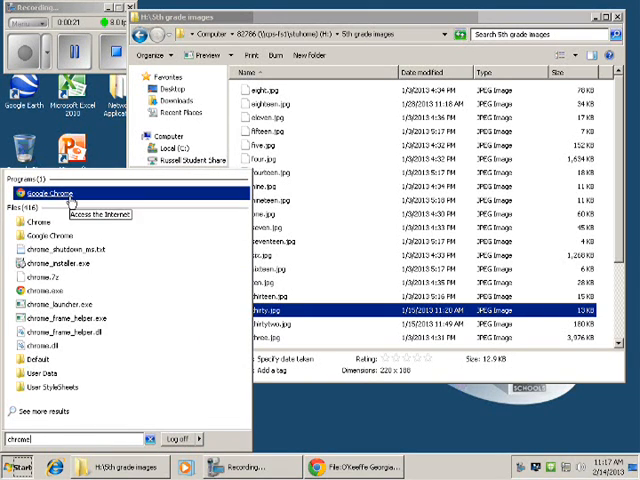
pyautogui.click(56, 192)
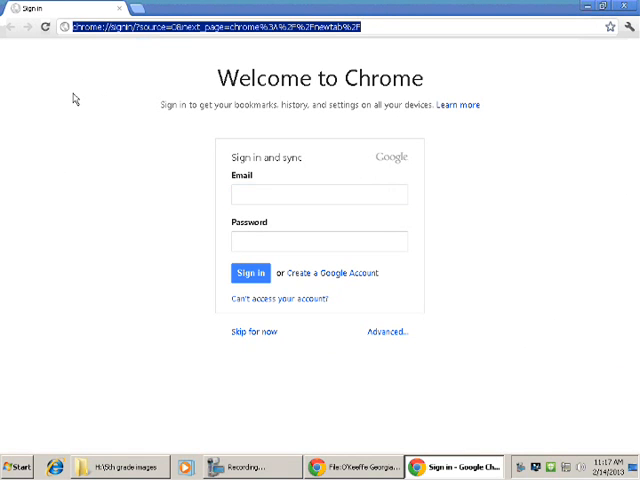
# Go to Google Images by entering 'google images' in the address bar
pyautogui.write('google images')
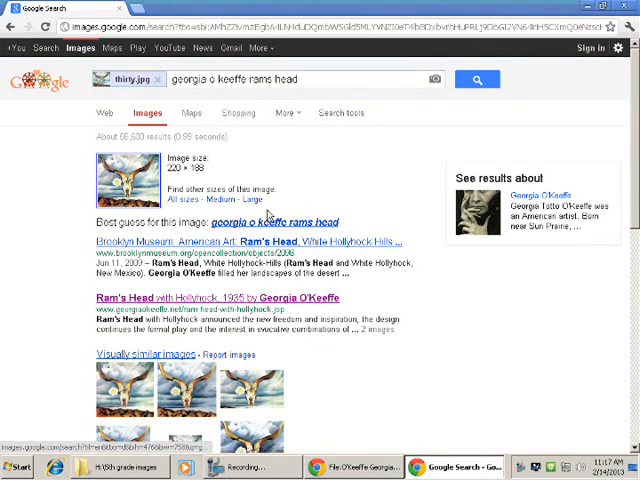
pyautogui.moveTo(284, 212)
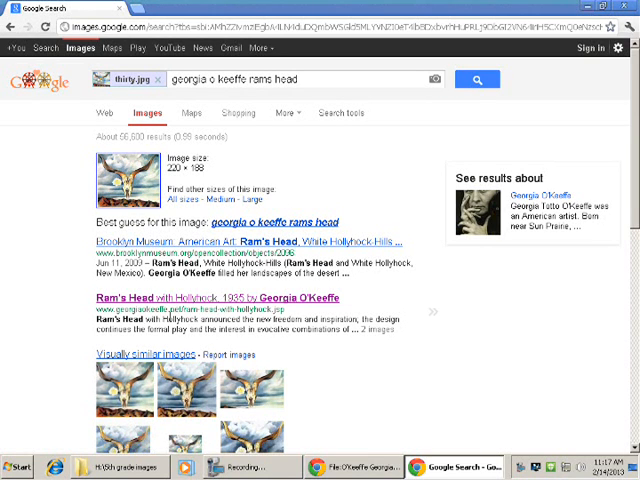
# Scroll the search-by-image results to the visually similar Ram's Head images
pyautogui.scroll(-3)
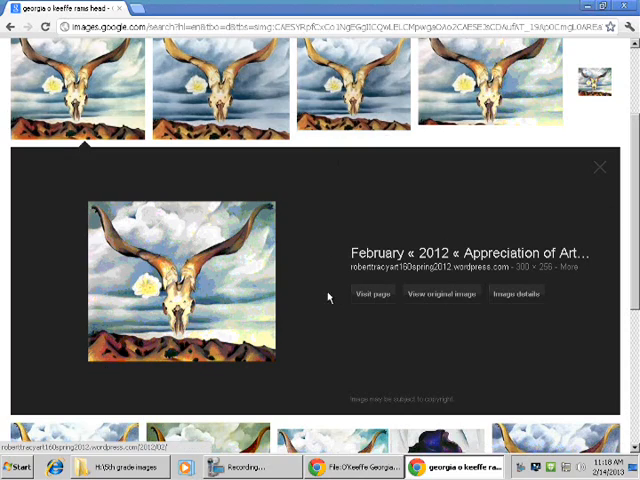
# Visit the art blog hosting the image and read down its February 2012 posts
pyautogui.click(372, 292)
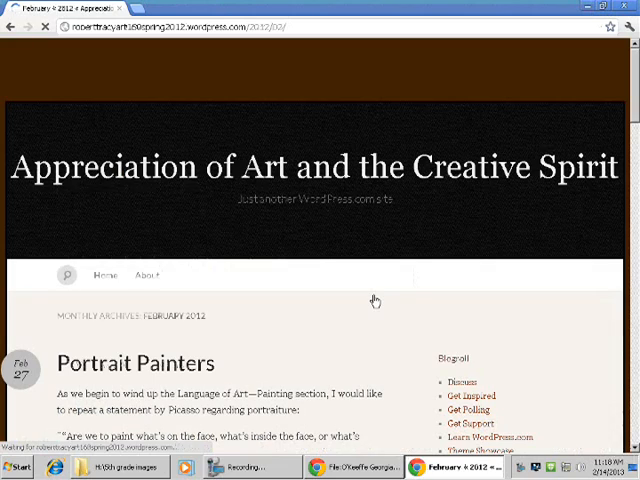
pyautogui.scroll(-3)
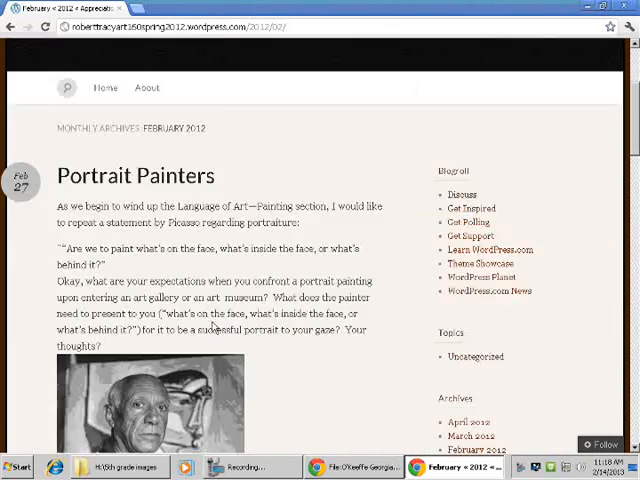
pyautogui.scroll(-3)
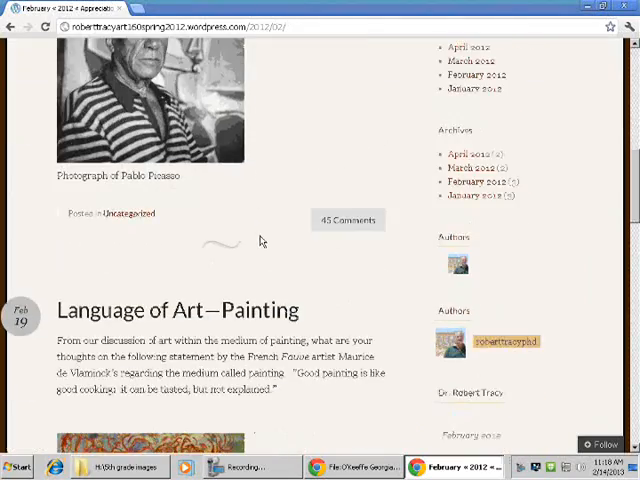
pyautogui.scroll(-3)
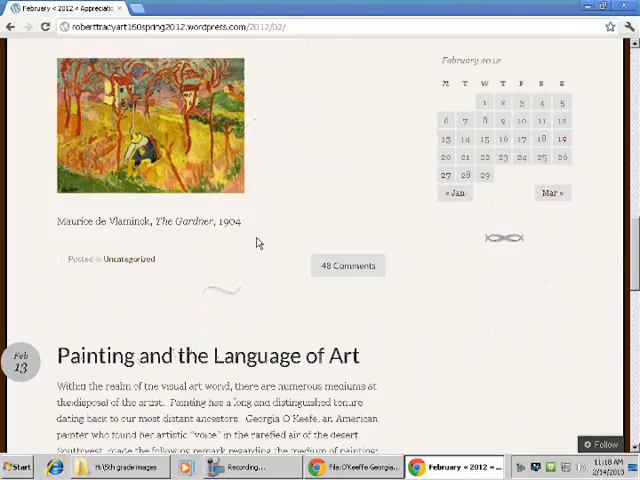
pyautogui.scroll(-3)
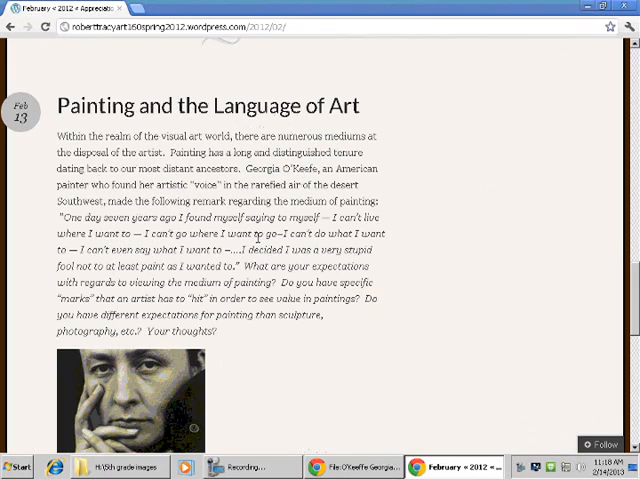
pyautogui.scroll(-3)
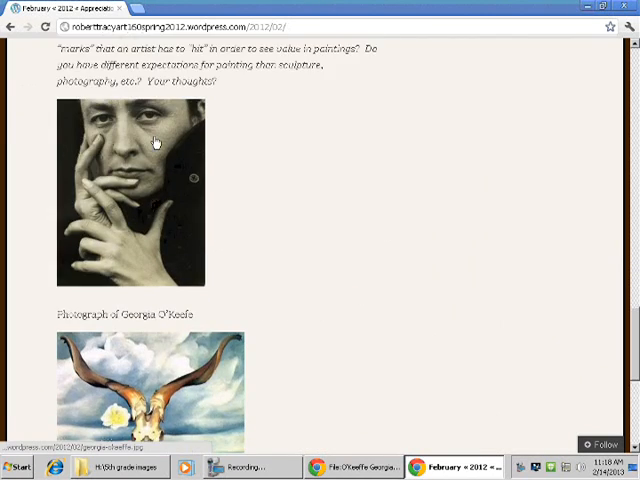
pyautogui.moveTo(150, 160)
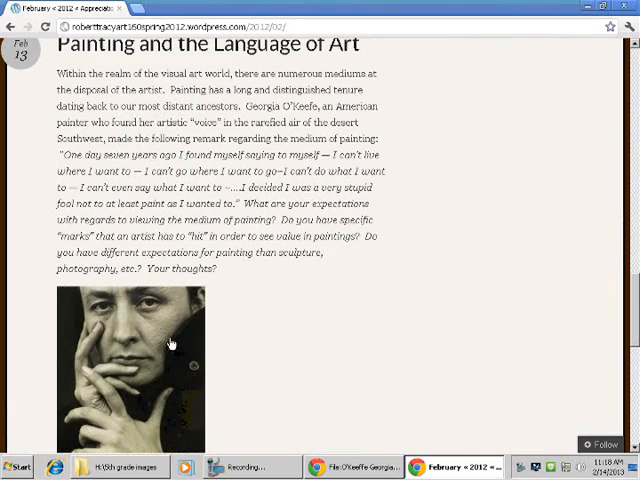
# Reach the Painting and the Language of Art post featuring O'Keeffe's Ram's Head
pyautogui.scroll(-3)
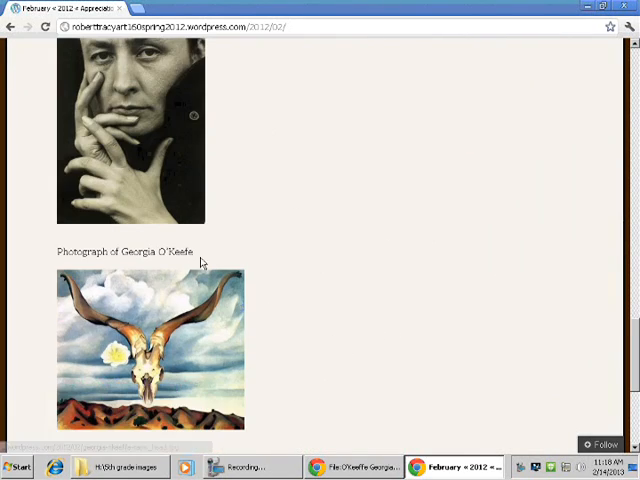
pyautogui.click(150, 348)
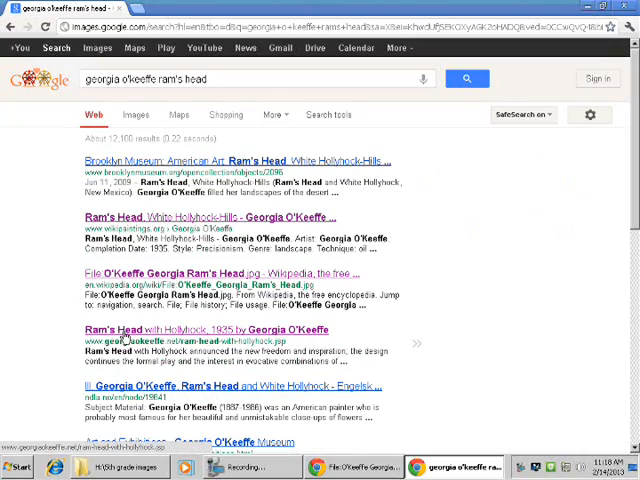
# Open the Wikipedia File:O'Keeffe Georgia Ram's Head result from the Google list
pyautogui.click(212, 272)
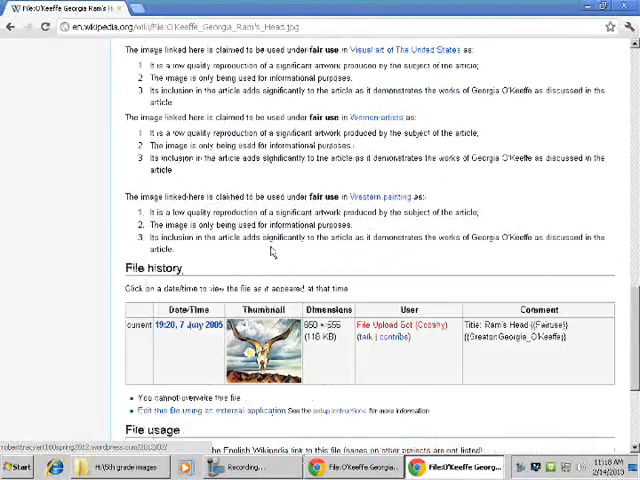